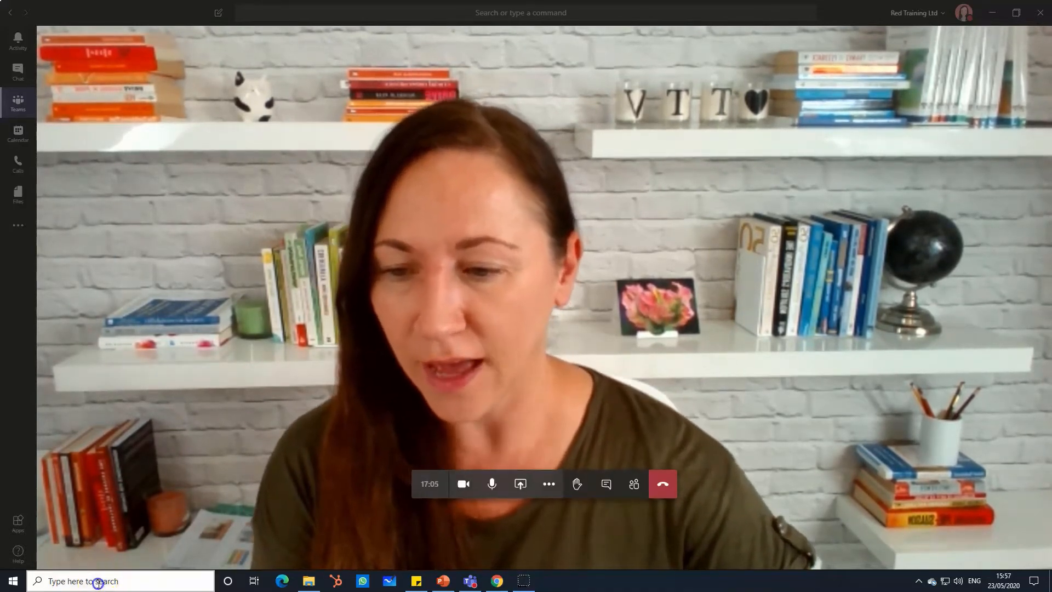
- Open the %APPDATA%\Microsoft\Teams\Backgrounds folder from Windows search
click(121, 581)
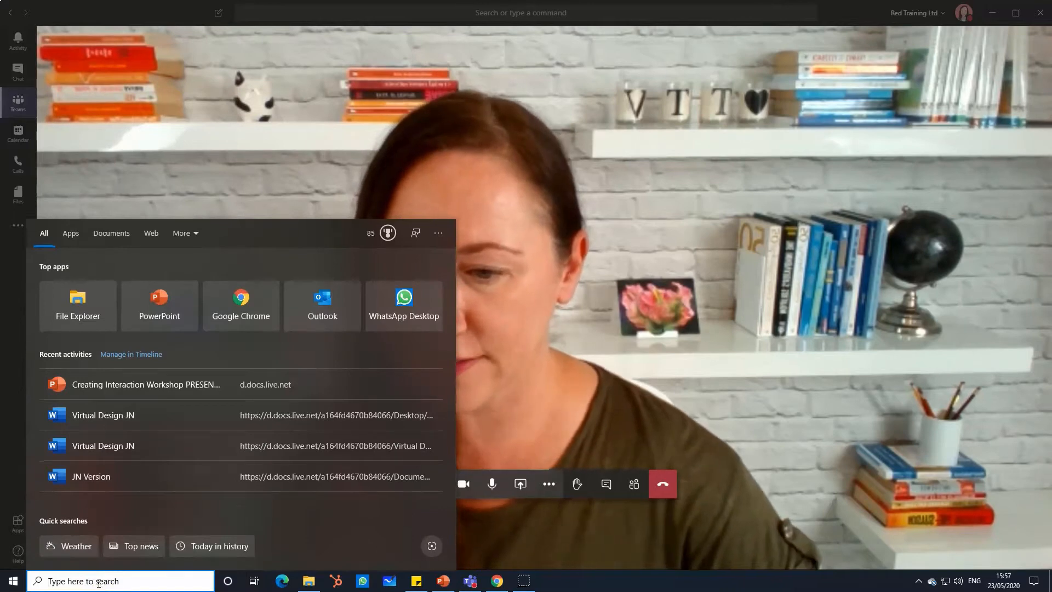
text(%APPDATA%\Microsoft\Teams\Backgrounds)
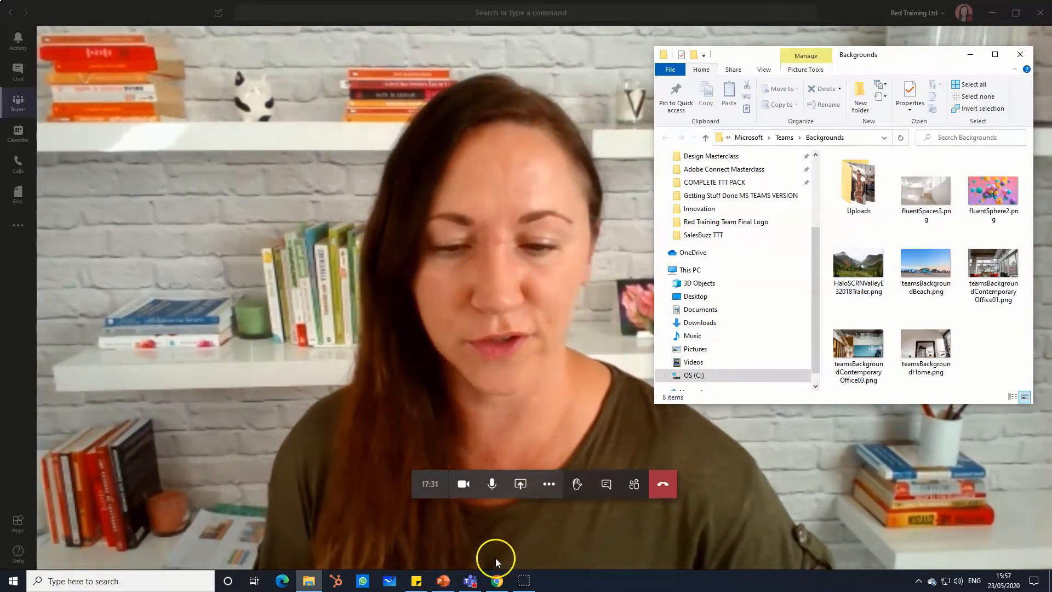
- Return to the logo presentation and draw a rectangle shape over the slide
click(442, 581)
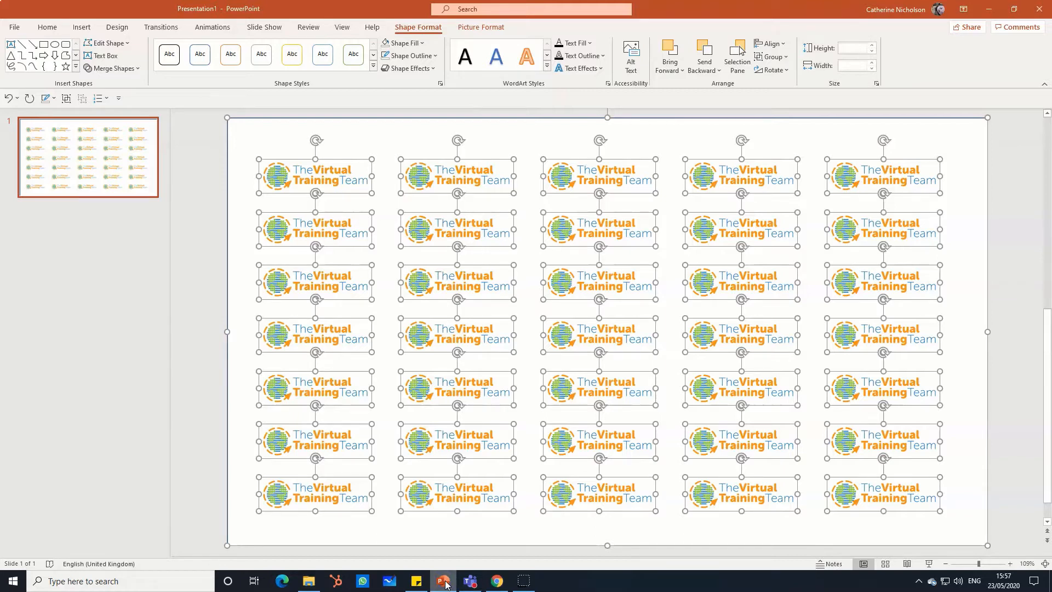
mouse_move(81, 26)
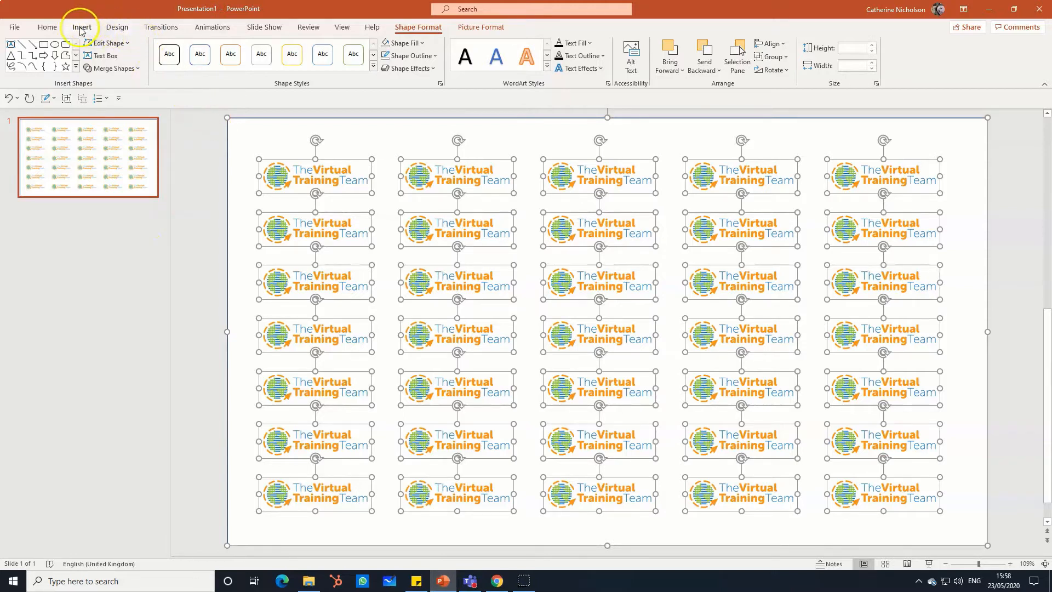
click(81, 27)
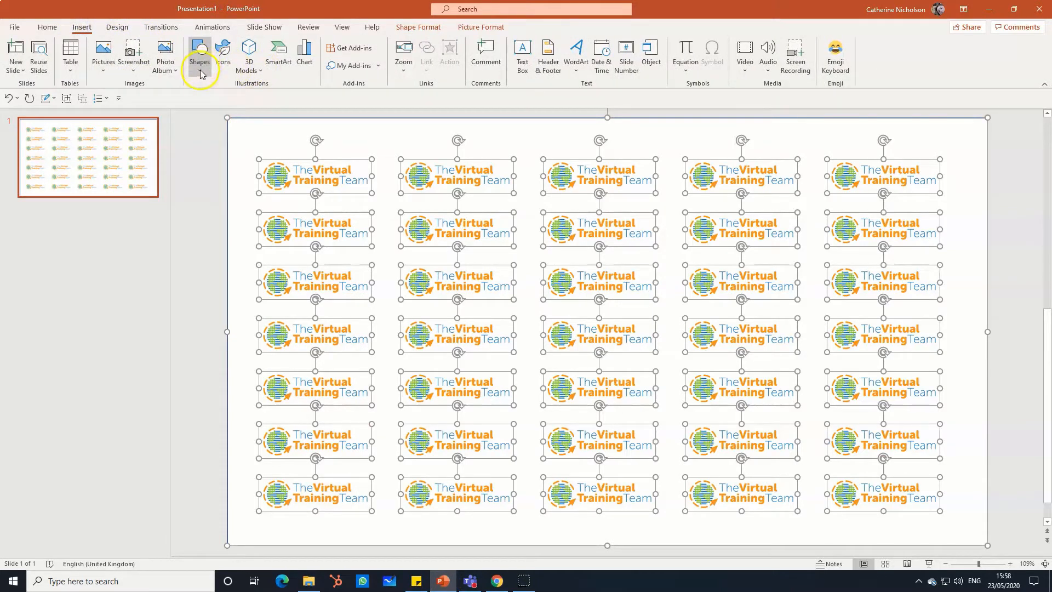
click(200, 55)
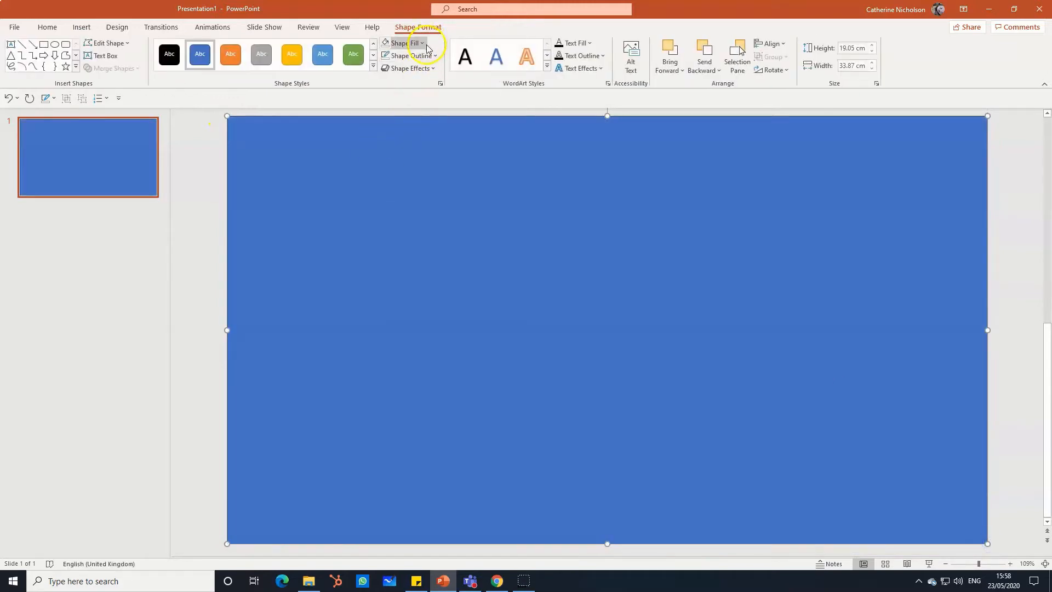
click(402, 43)
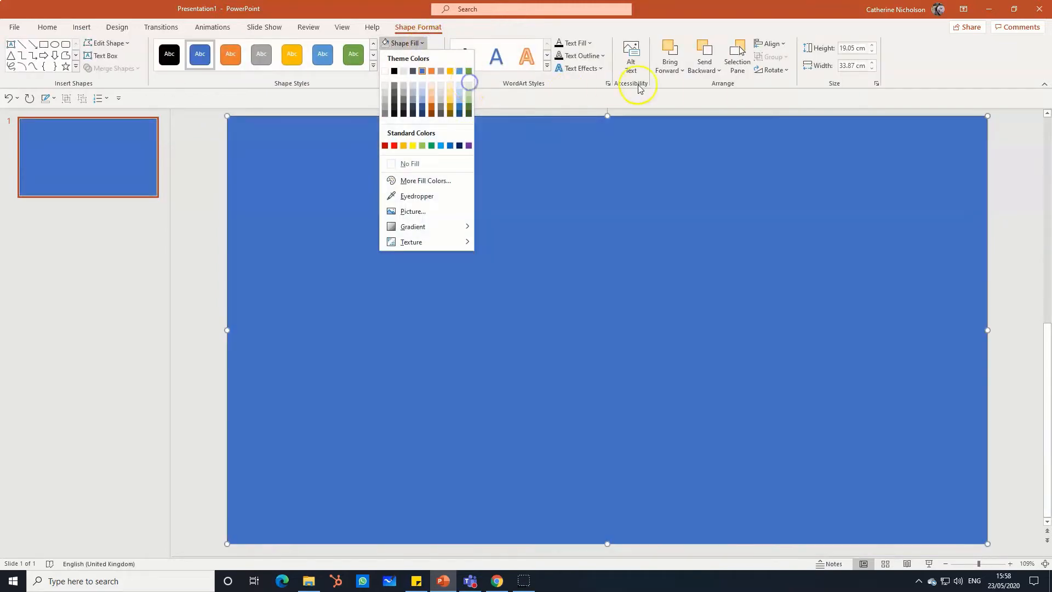
- Send the rectangle behind all the logos and give it a pale fill
click(705, 57)
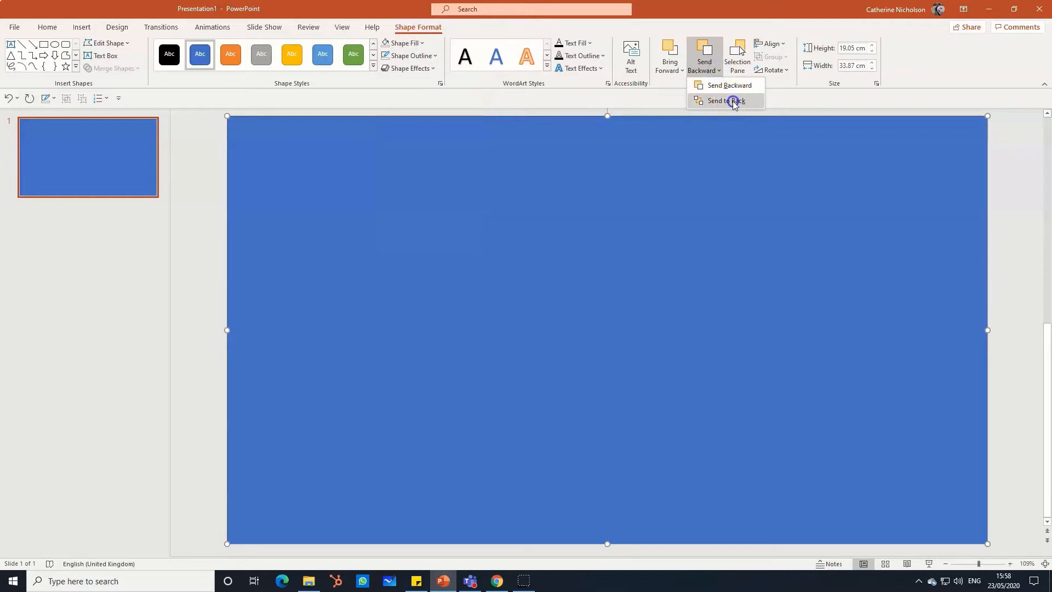
click(721, 100)
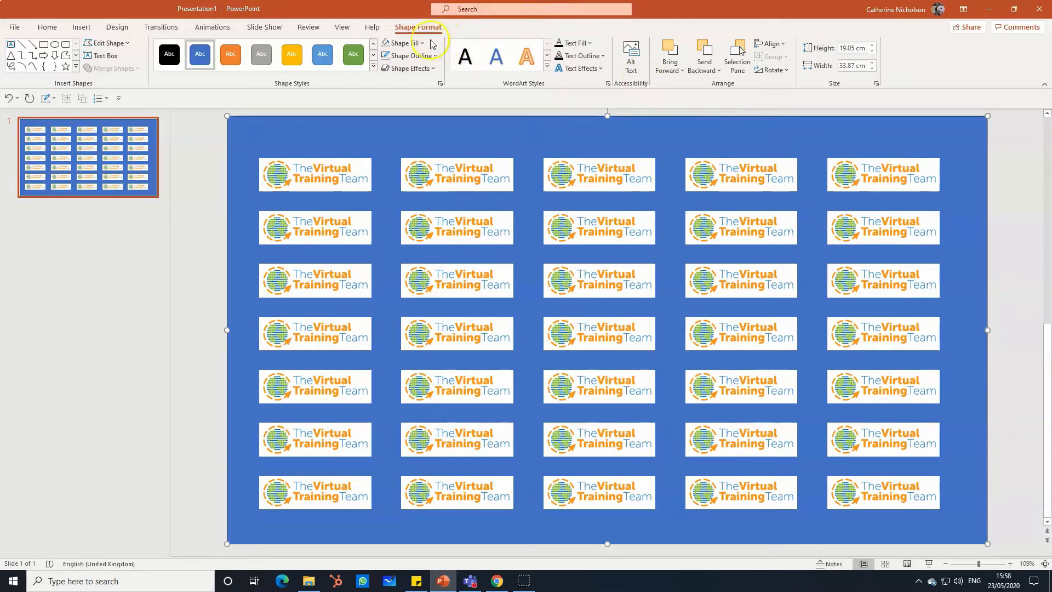
click(401, 43)
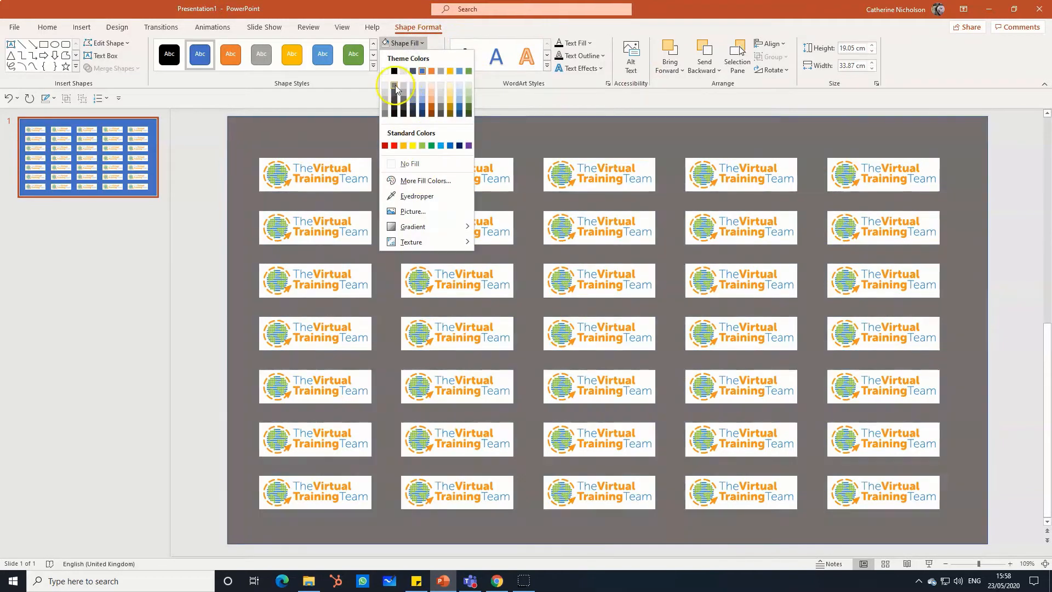
click(395, 88)
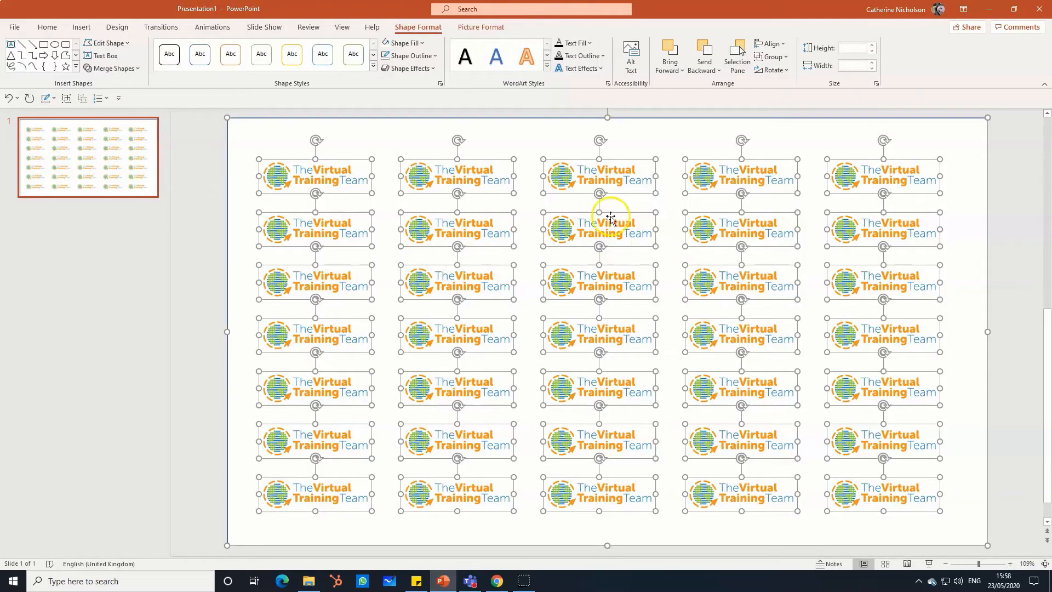
- Save the selected design as a PNG picture named VTT Background on the Desktop
right_click(609, 216)
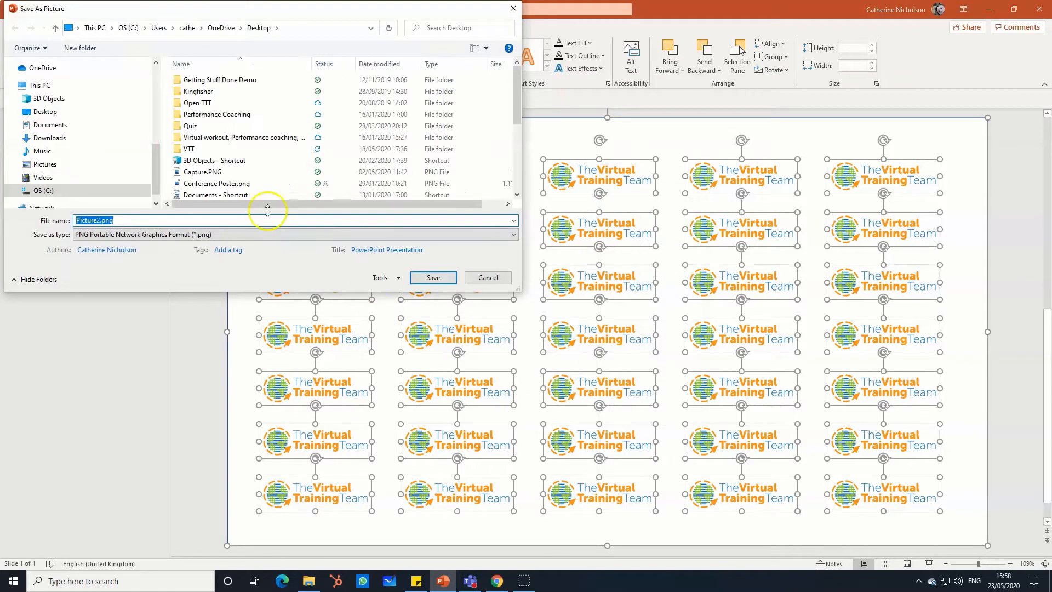
click(45, 111)
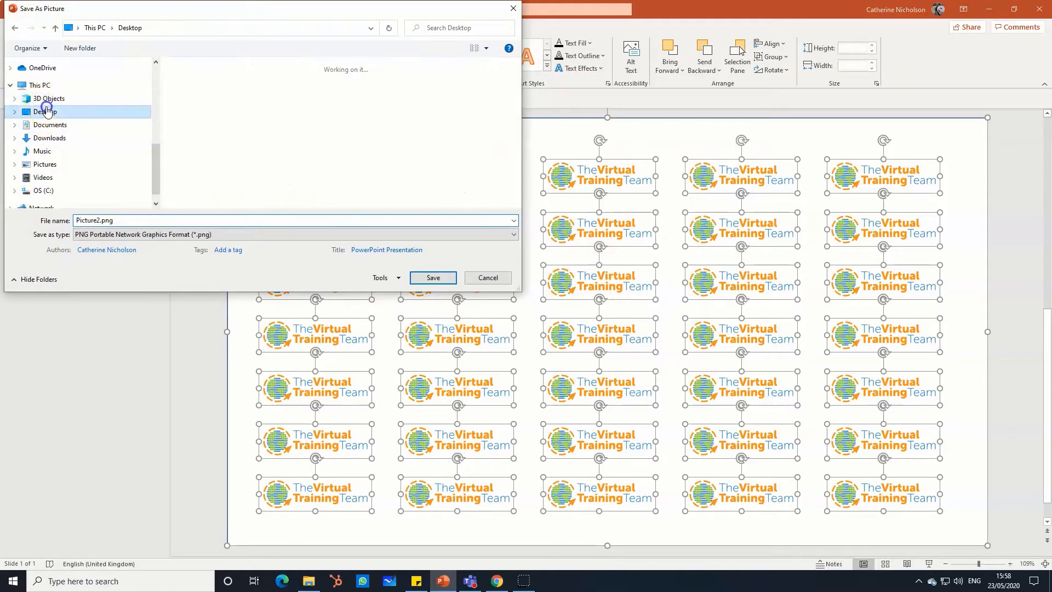
click(45, 112)
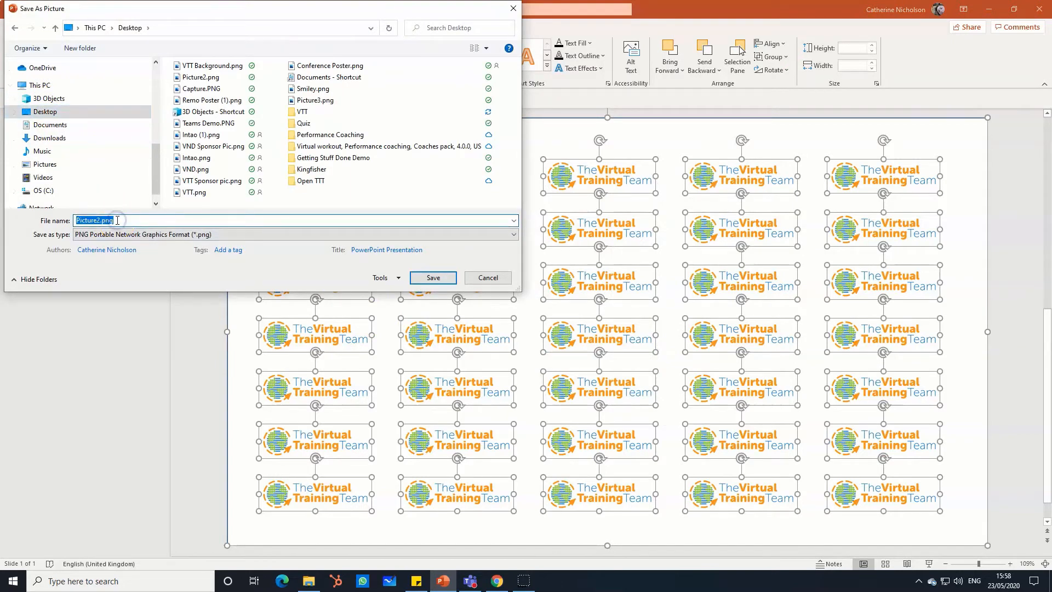
text(VTT)
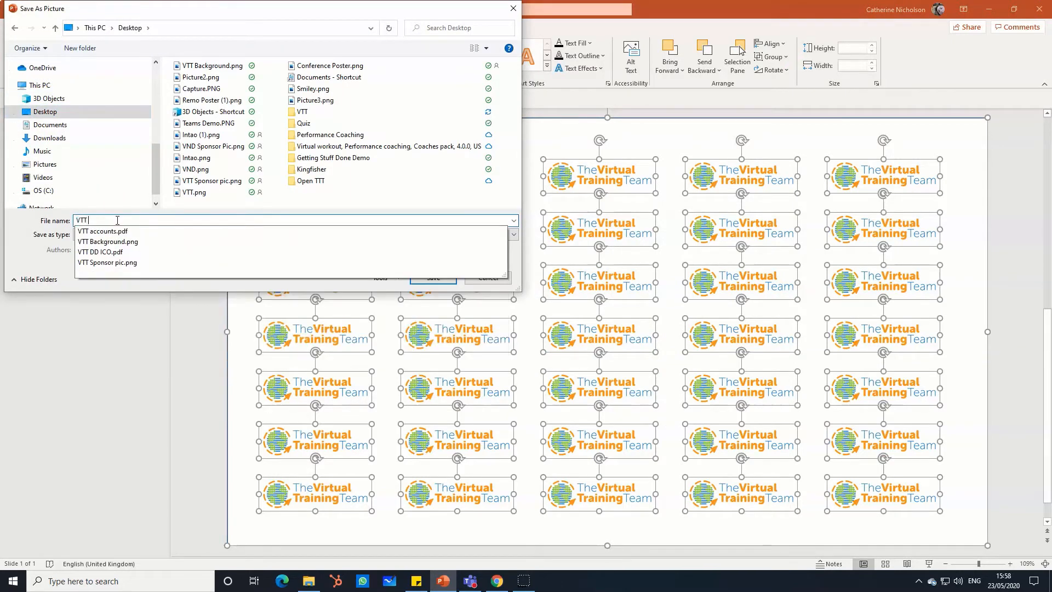
click(107, 241)
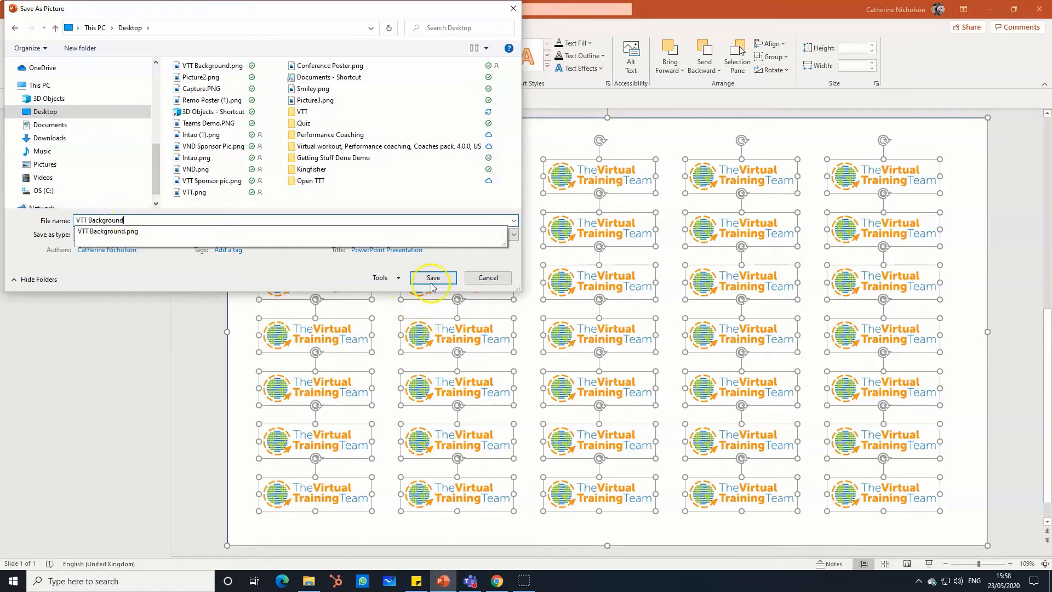
click(433, 278)
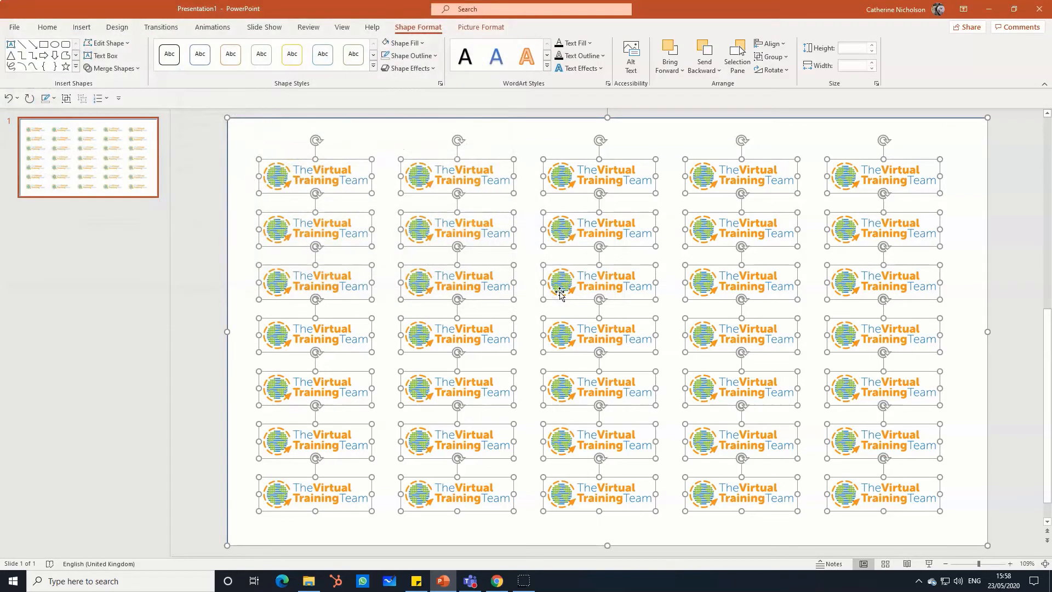
mouse_move(949, 164)
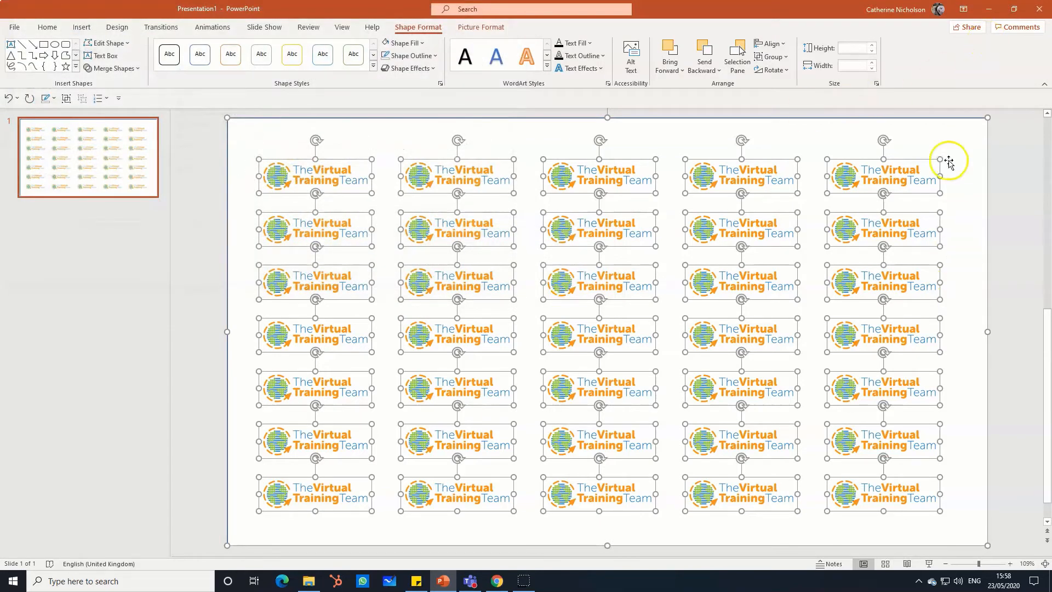
- Minimise PowerPoint so the desktop shows beside the Backgrounds folder window
click(309, 580)
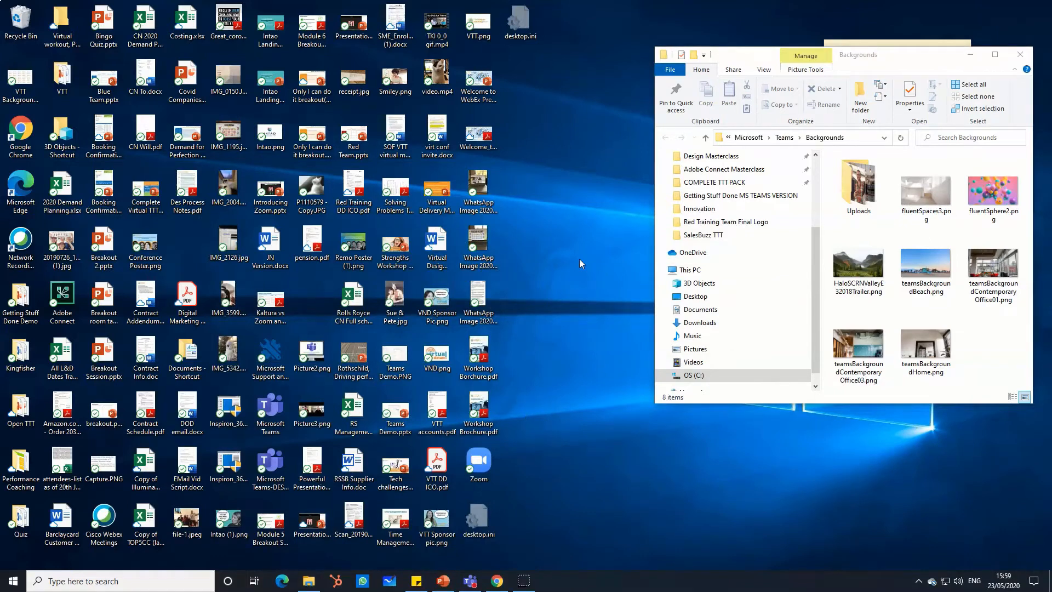
click(19, 76)
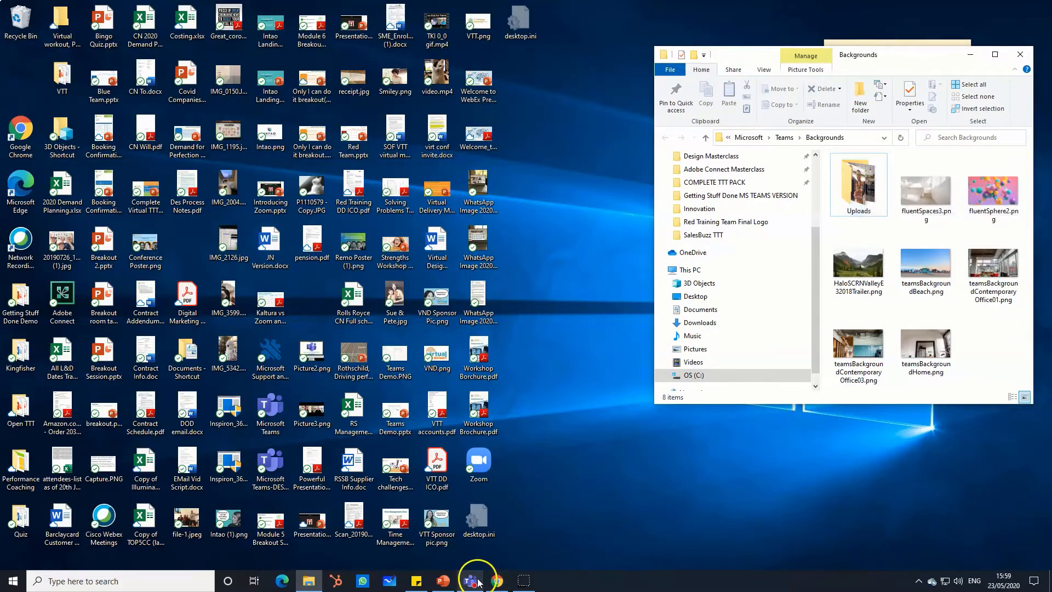
- In the Teams meeting, apply the tiled logo image as the video background via background effects
click(471, 581)
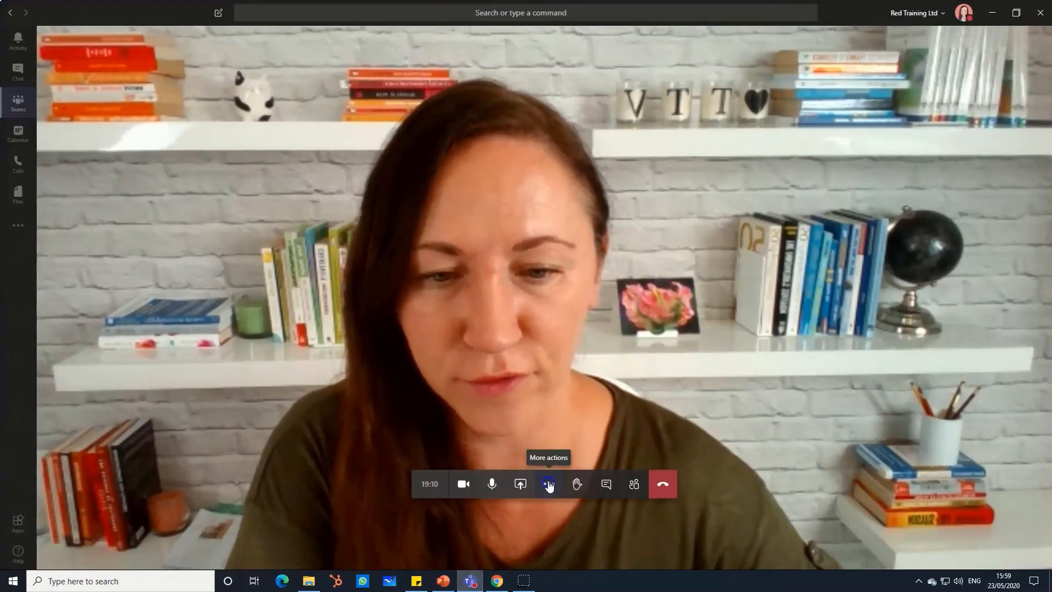
click(548, 483)
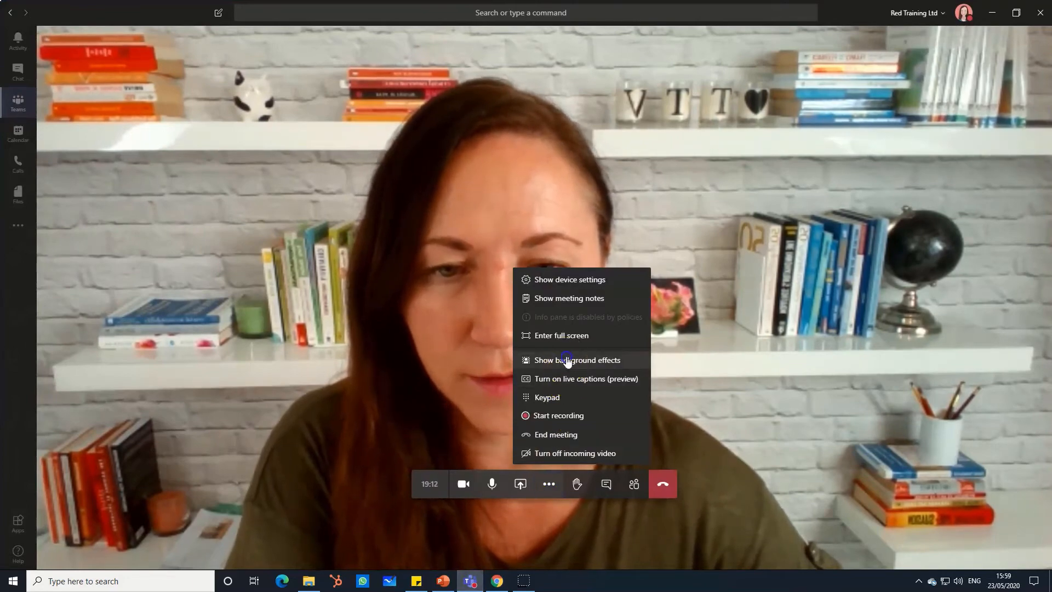
click(576, 359)
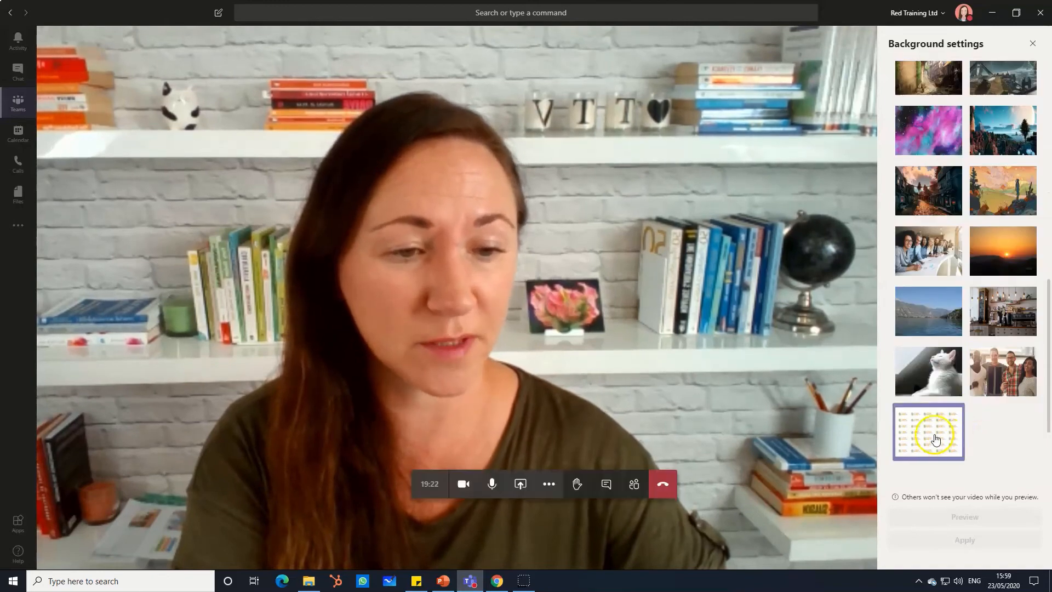
click(928, 432)
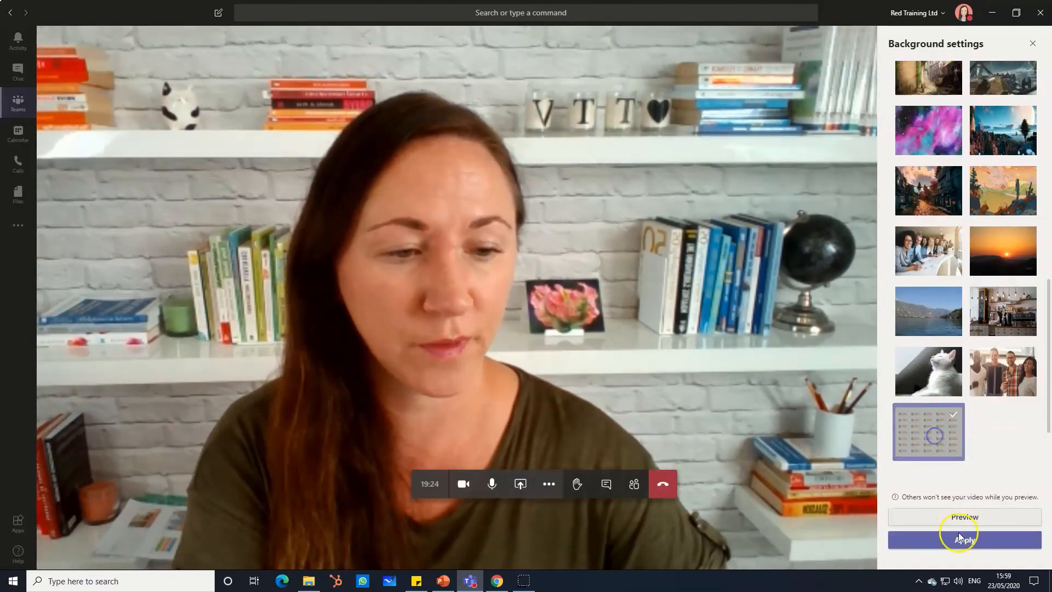
click(964, 540)
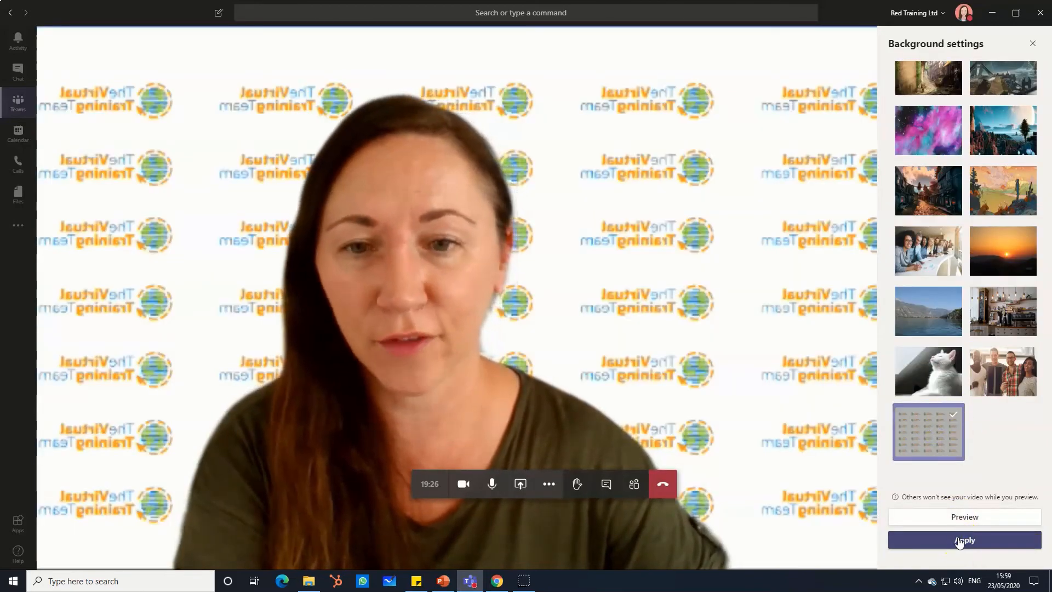